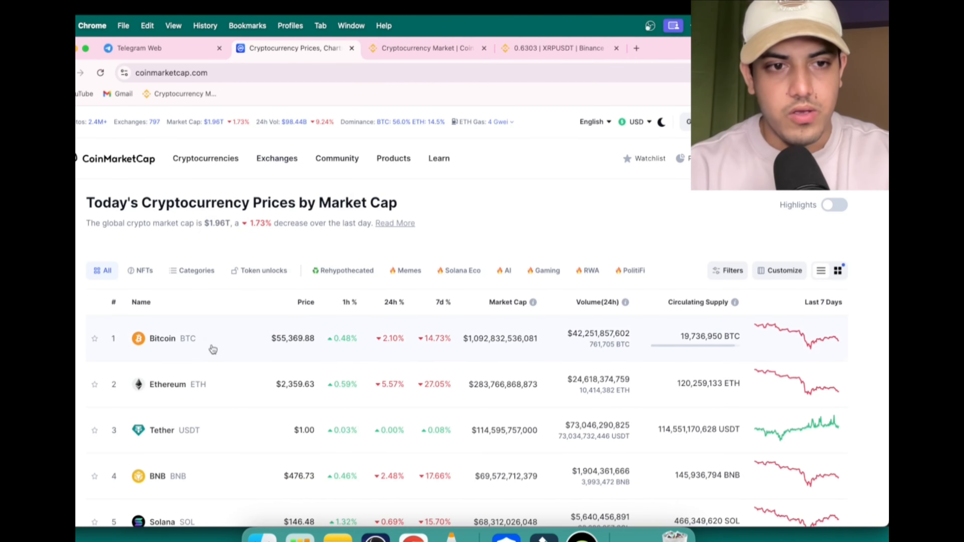
# Switch to Binance's Markets Overview listing XRP as the top USDT spot gainer at +20.11%.
pyautogui.scroll(-3)
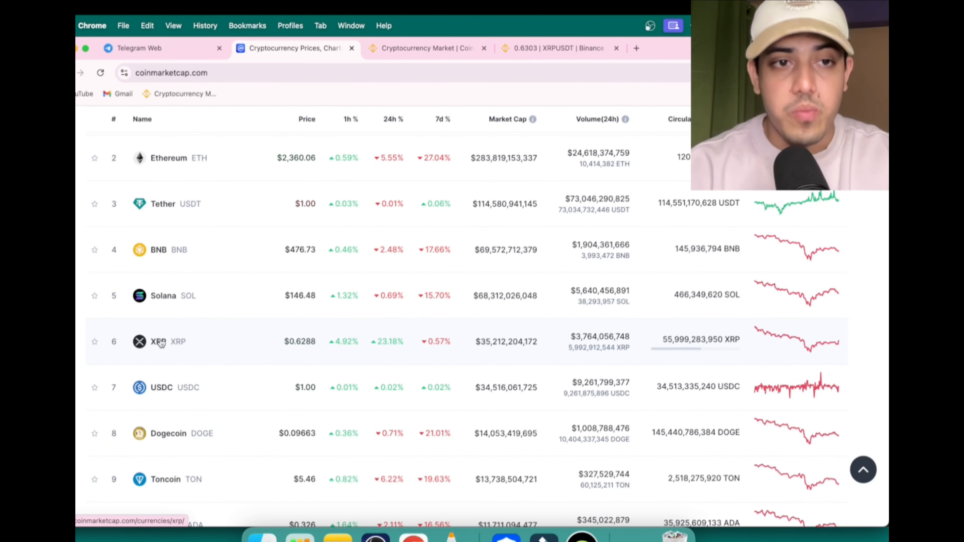
pyautogui.scroll(3)
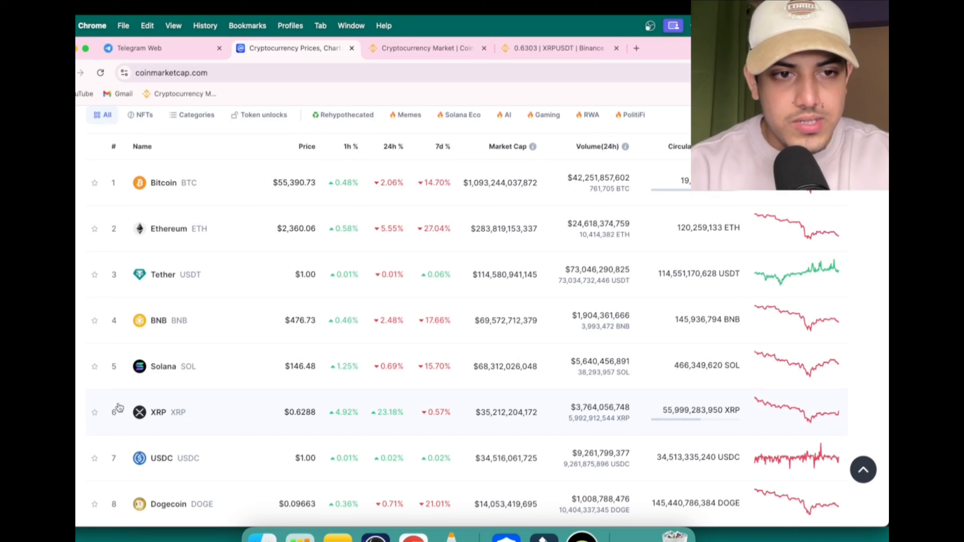
pyautogui.scroll(3)
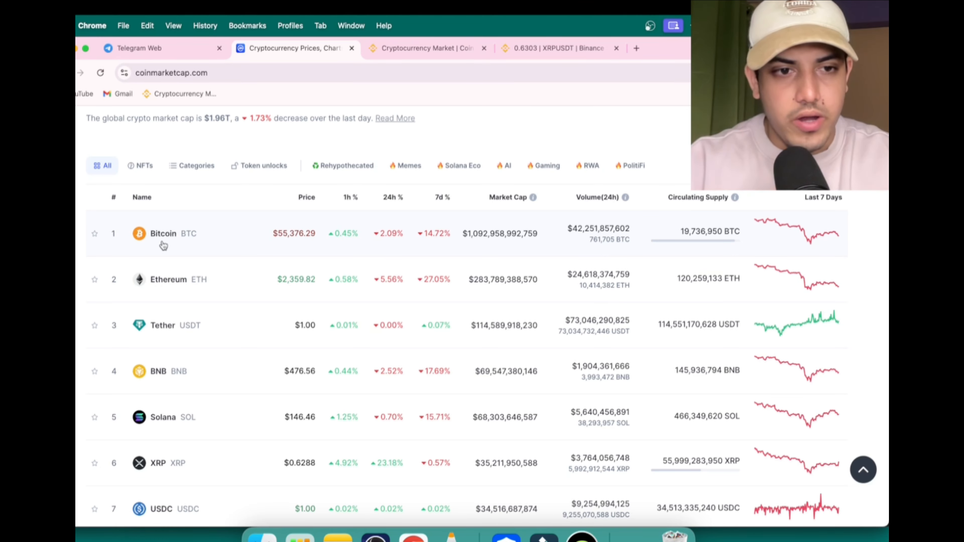
pyautogui.moveTo(159, 468)
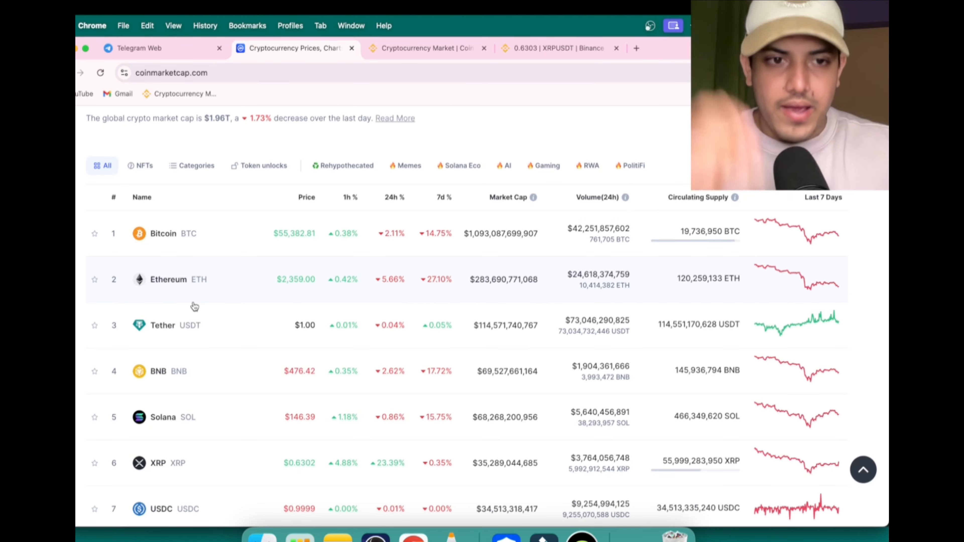
pyautogui.moveTo(222, 471)
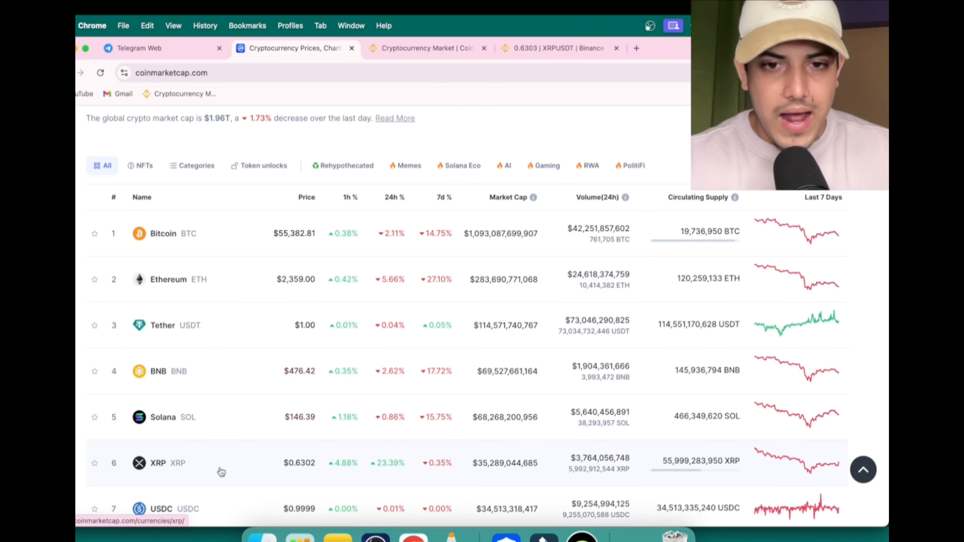
pyautogui.moveTo(480, 469)
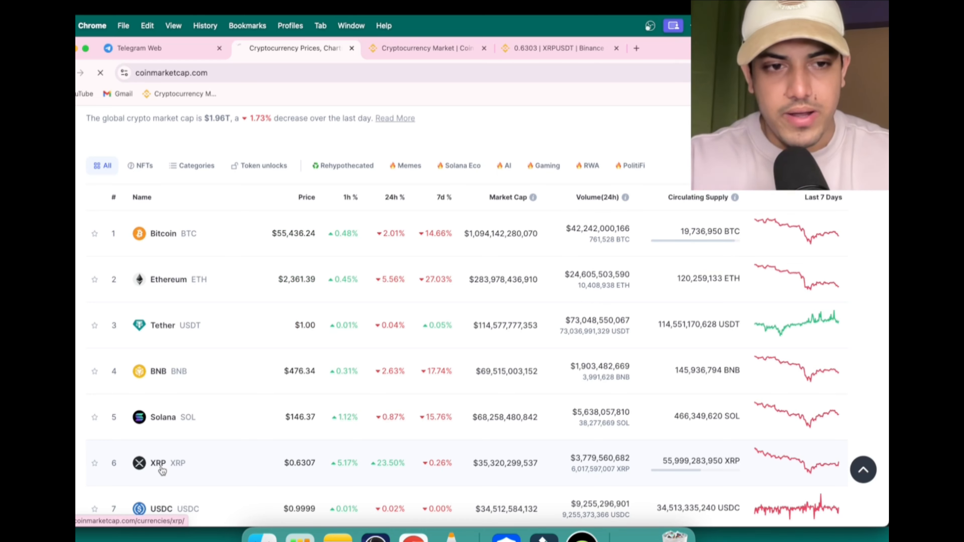
pyautogui.click(159, 463)
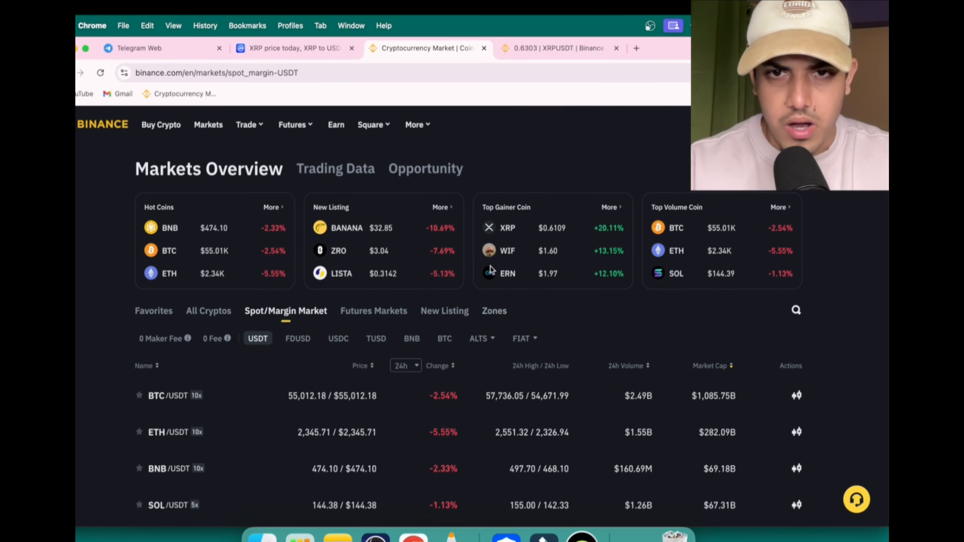
pyautogui.click(139, 48)
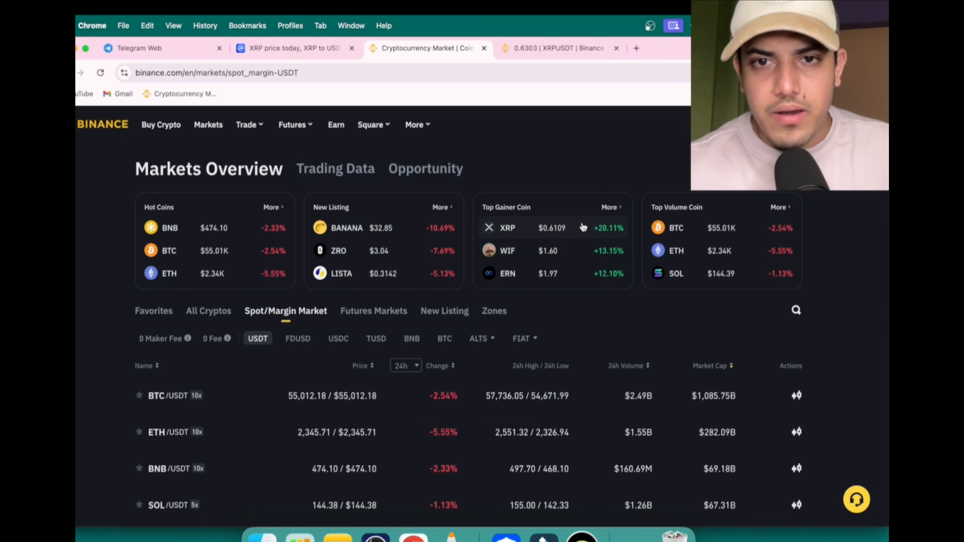
# Search the Telegram VIP channel for 'xrp' to surface its XRP buy call.
pyautogui.click(153, 48)
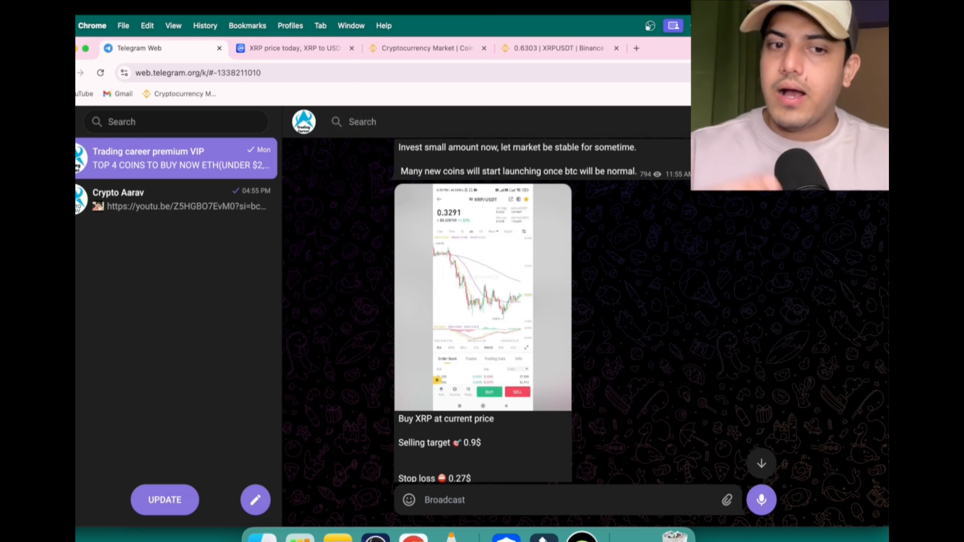
pyautogui.write('xr')
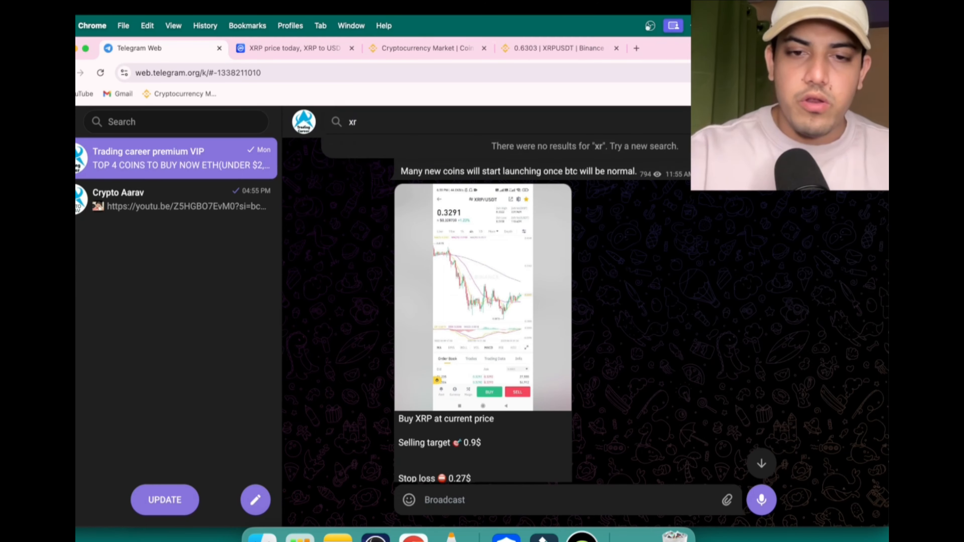
pyautogui.write('p')
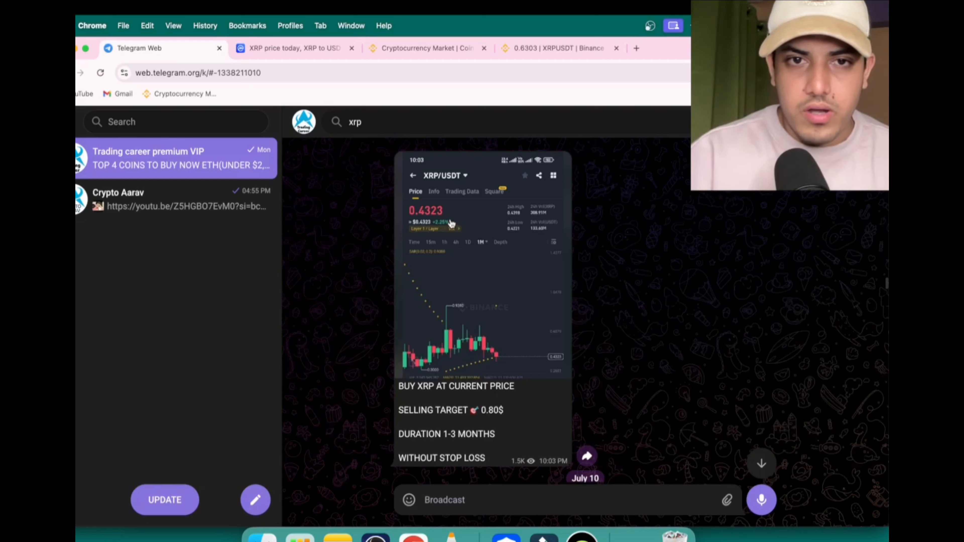
pyautogui.moveTo(471, 245)
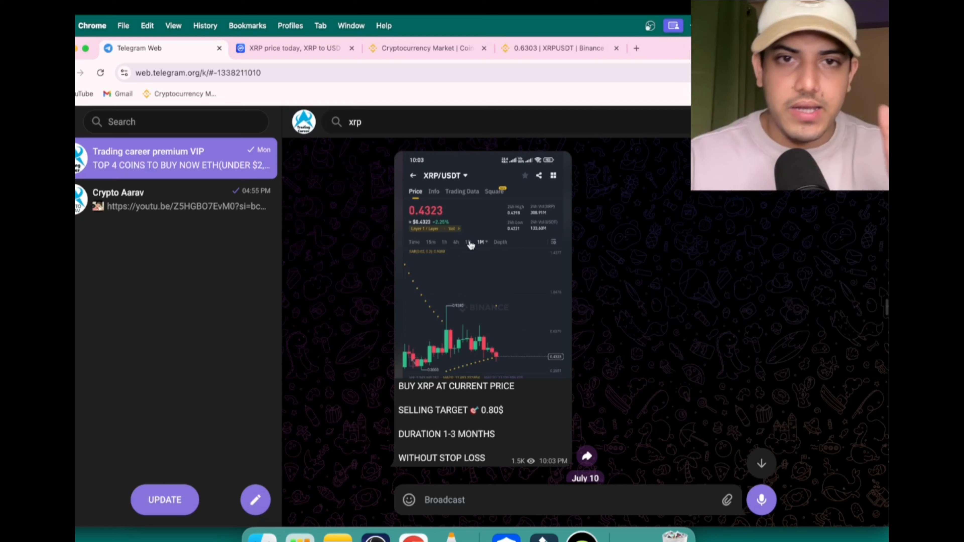
# Search the channel for '19000' to reach the 2022 Bitcoin buy-at-$19,000 post.
pyautogui.click(356, 121)
pyautogui.write('1')
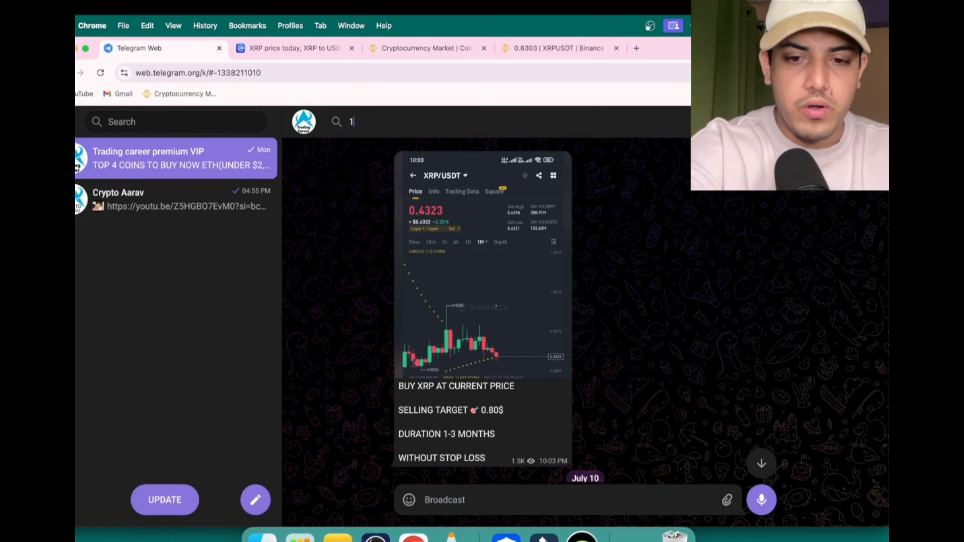
pyautogui.write('9000')
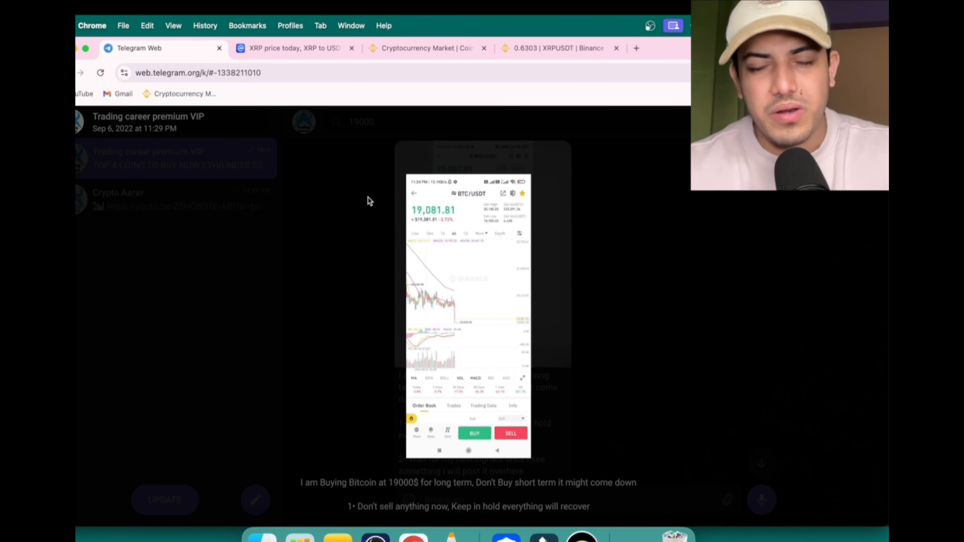
pyautogui.moveTo(528, 231)
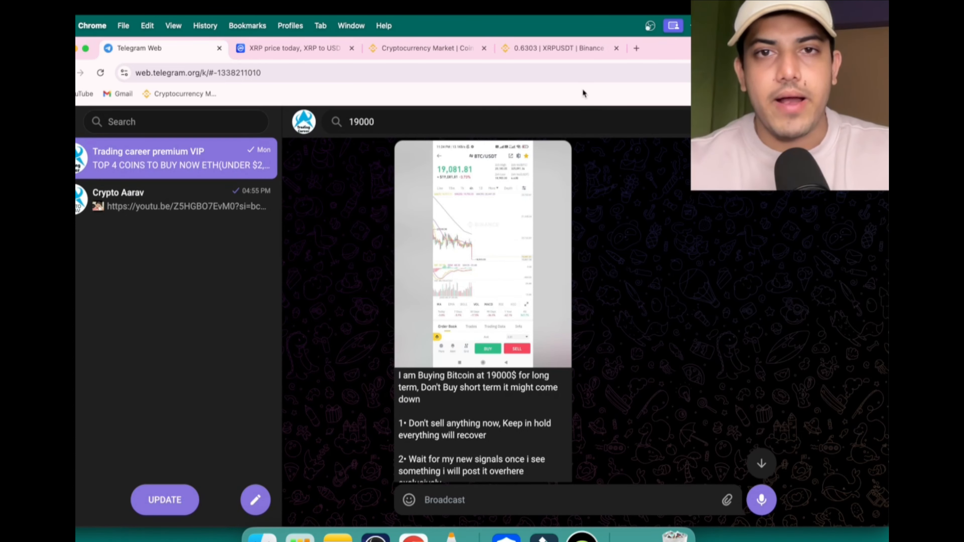
# Switch to Binance's XRP/USDT daily chart trading near $0.63.
pyautogui.click(557, 49)
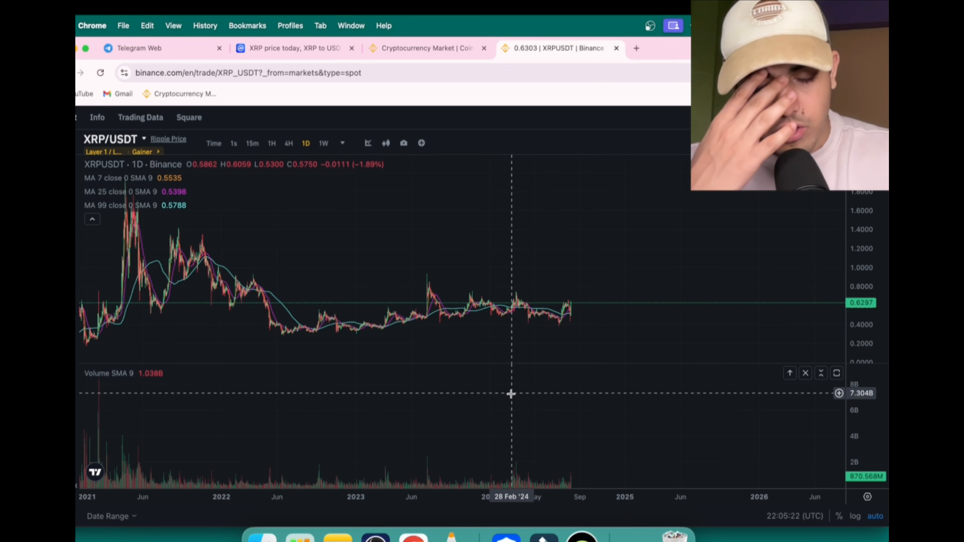
pyautogui.moveTo(102, 355)
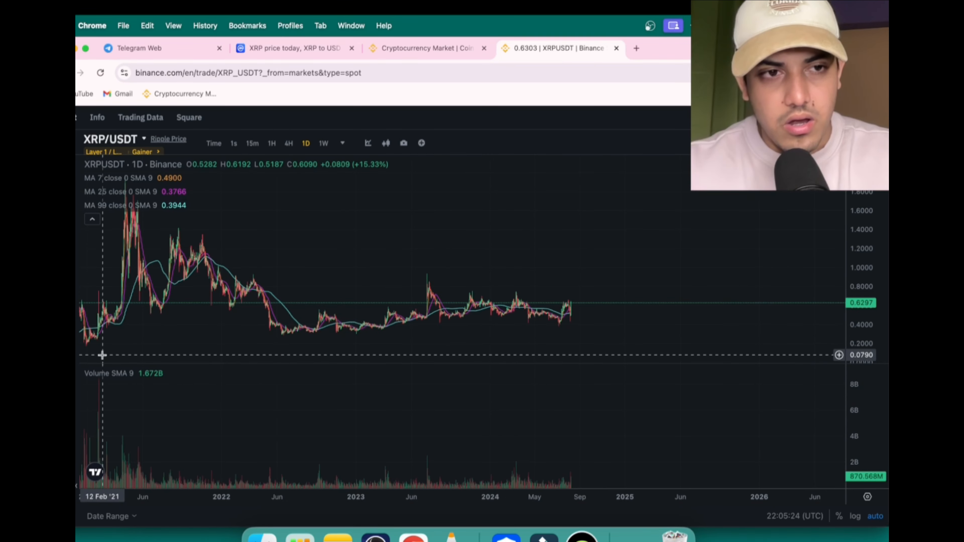
pyautogui.moveTo(367, 343)
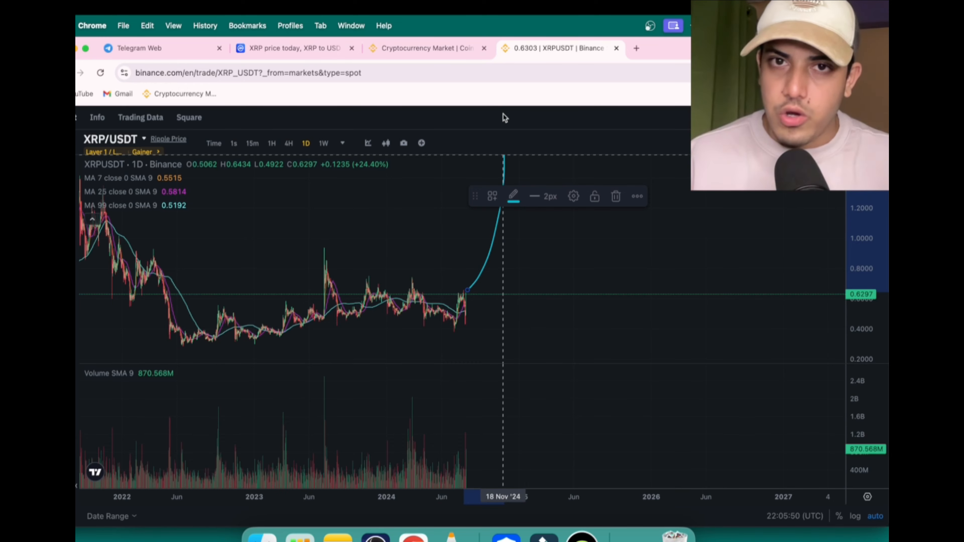
pyautogui.moveTo(259, 62)
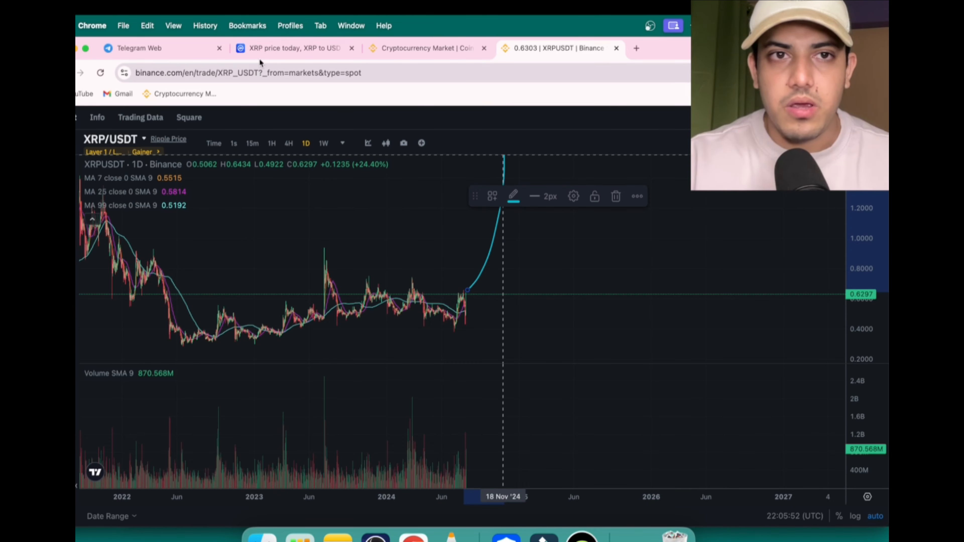
# Scroll the CoinMarketCap XRP page down to the About XRP / XRP Ledger section.
pyautogui.click(289, 48)
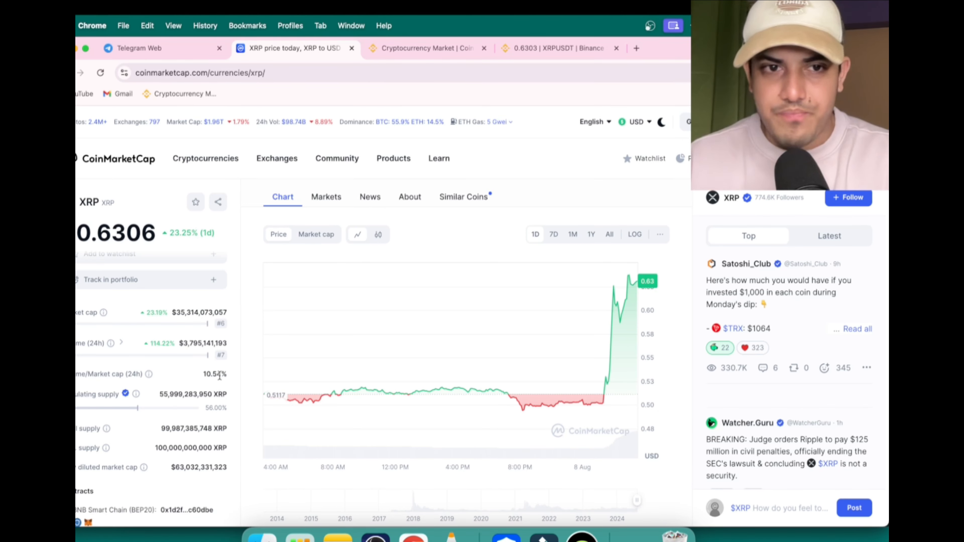
pyautogui.scroll(-3)
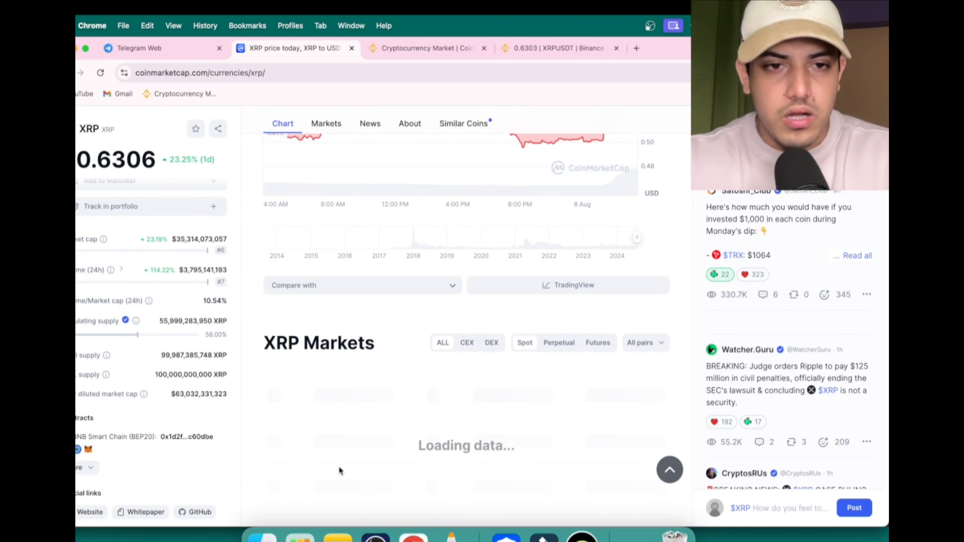
pyautogui.scroll(-3)
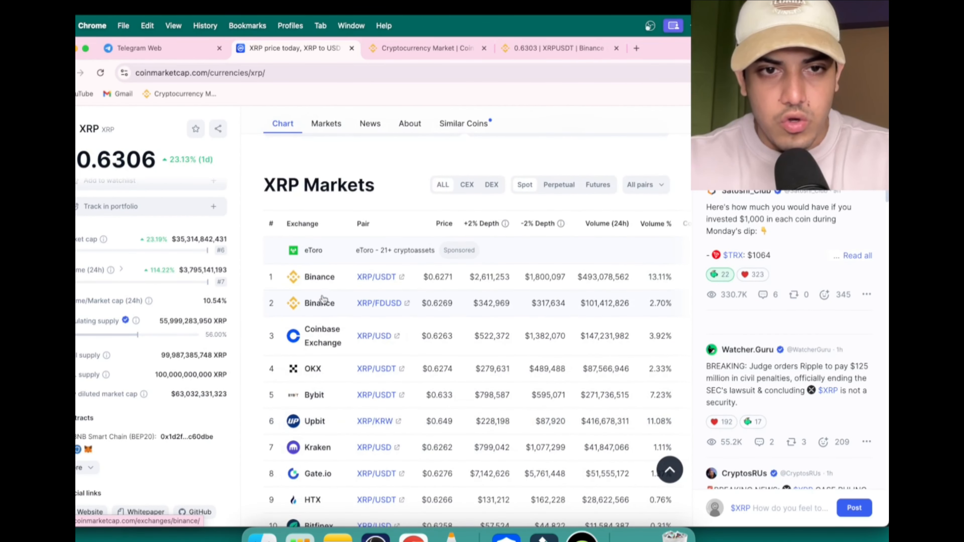
pyautogui.moveTo(313, 352)
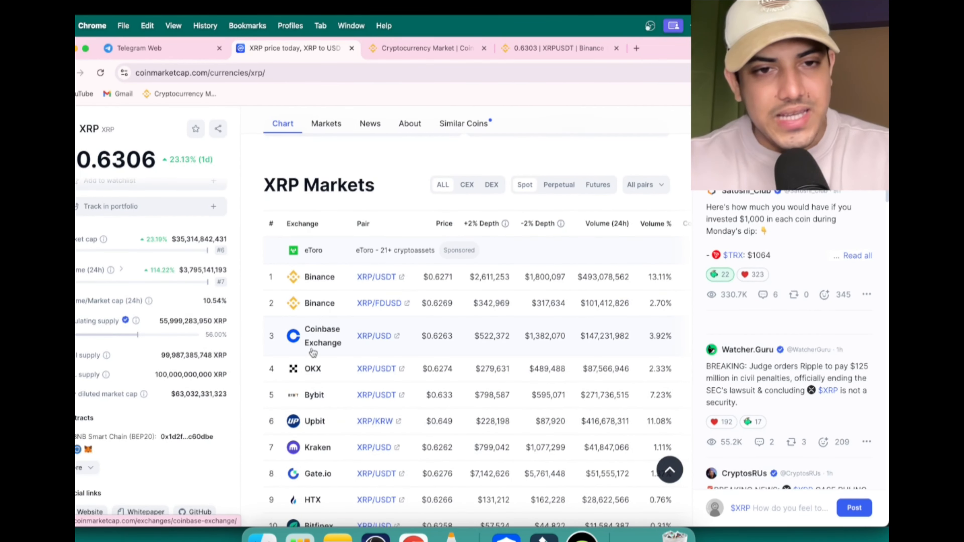
pyautogui.moveTo(350, 353)
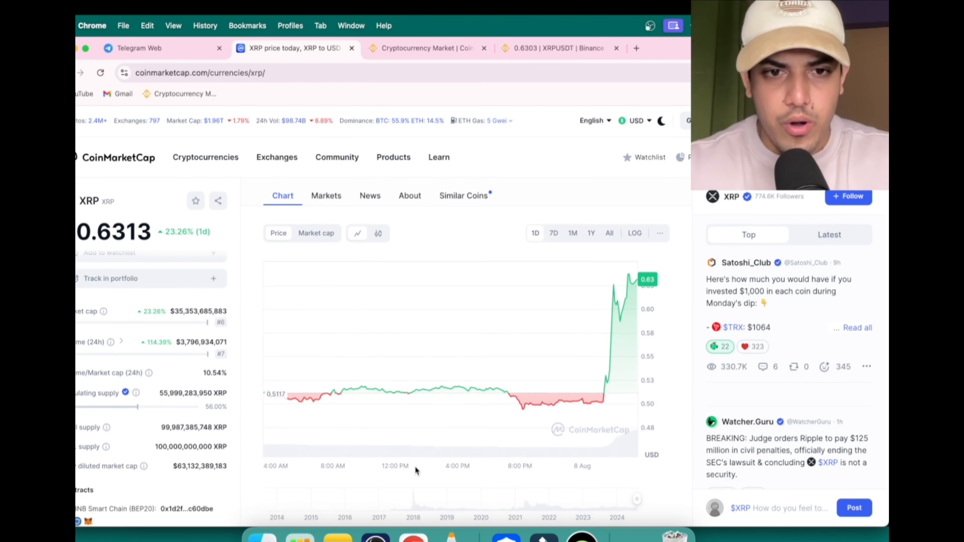
pyautogui.scroll(-3)
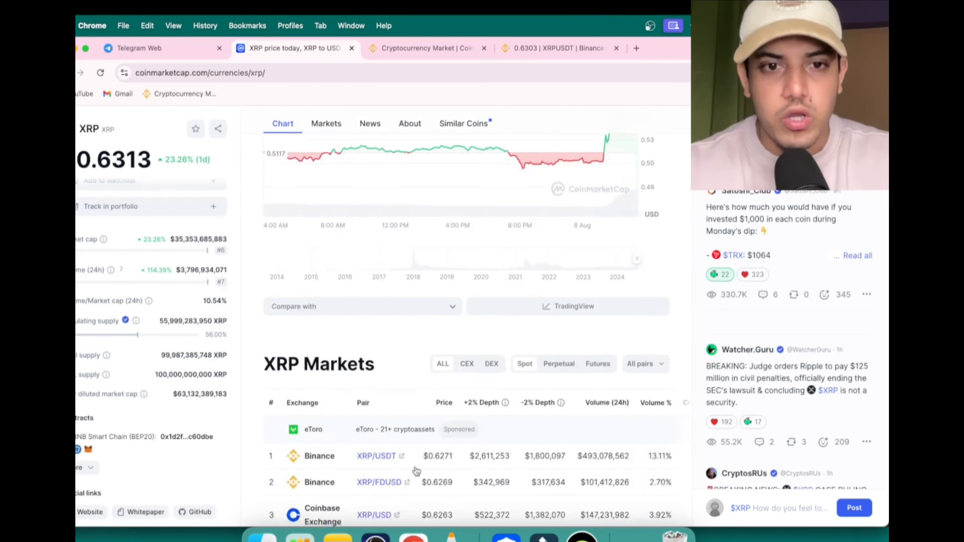
pyautogui.click(369, 123)
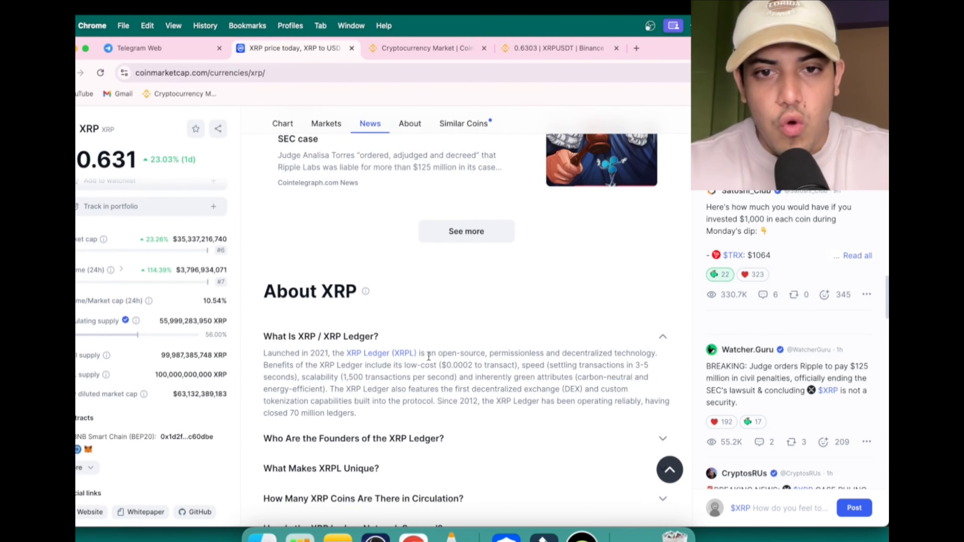
pyautogui.scroll(-3)
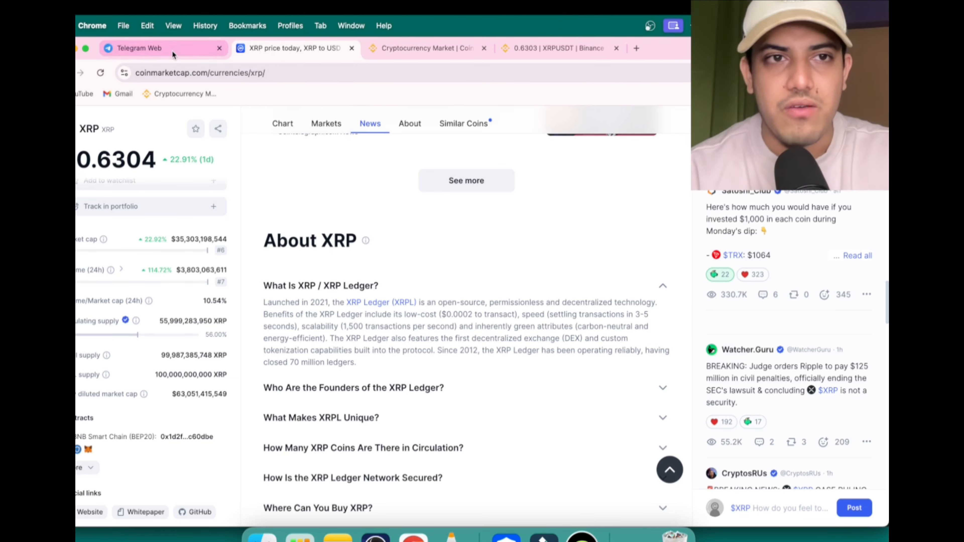
# Return to the Telegram VIP channel's Bitcoin buy-at-$19,000 post.
pyautogui.click(163, 49)
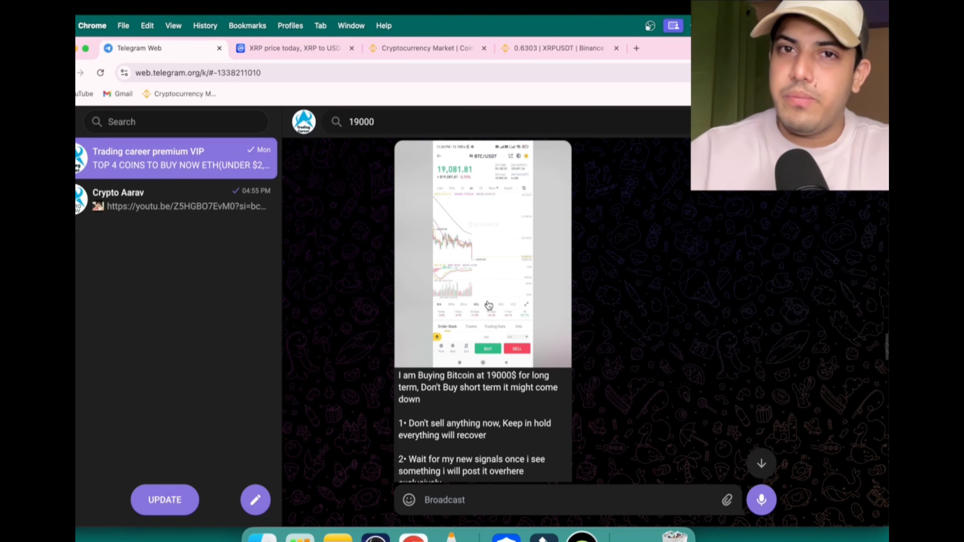
# Switch back to Binance's XRP/USDT daily chart with the rising projected curve.
pyautogui.click(556, 49)
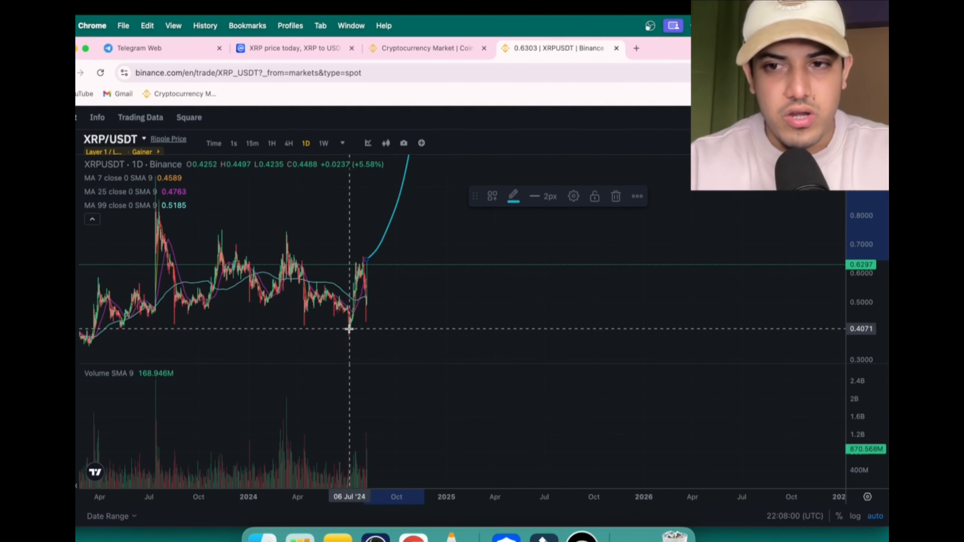
pyautogui.moveTo(366, 261)
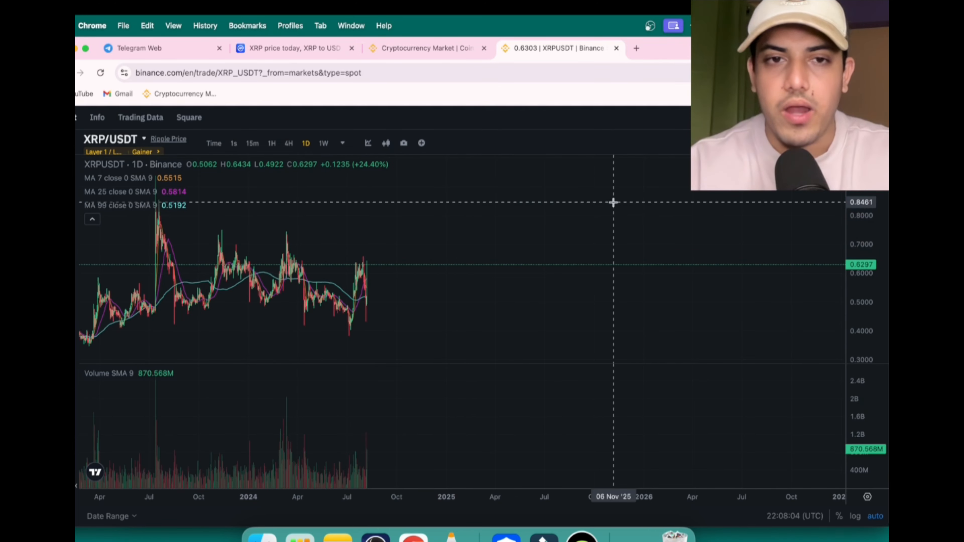
pyautogui.moveTo(463, 227)
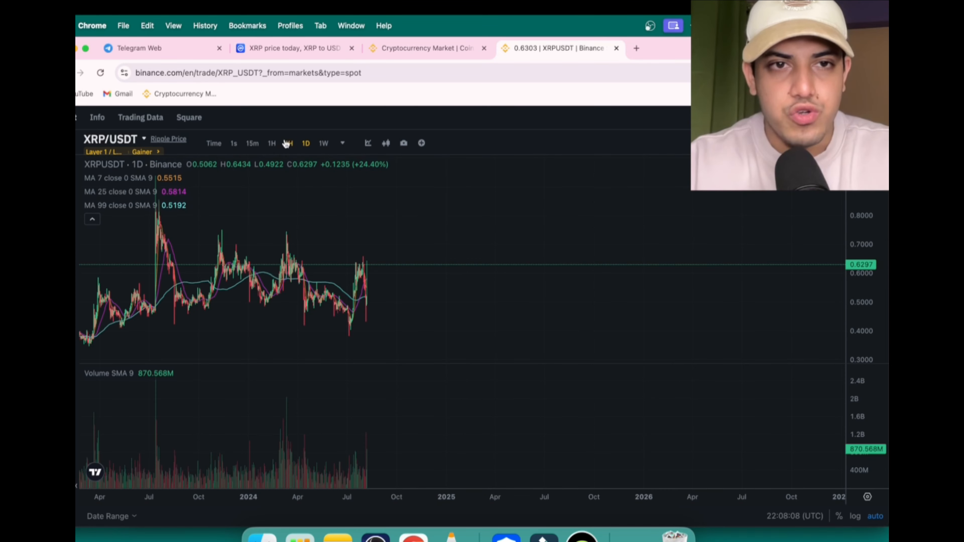
# Show the XRP/USDT chart in 4-hour candles near $0.63.
pyautogui.click(288, 142)
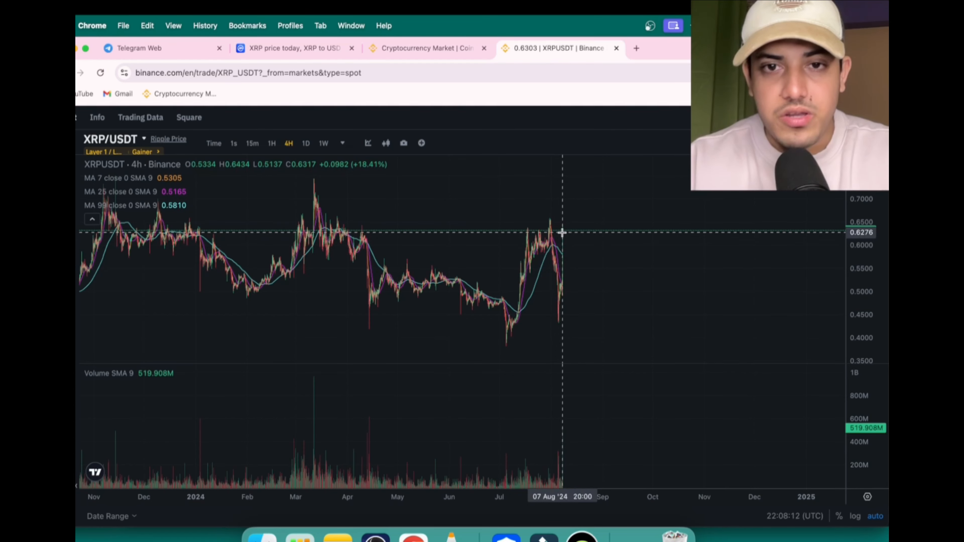
pyautogui.moveTo(607, 312)
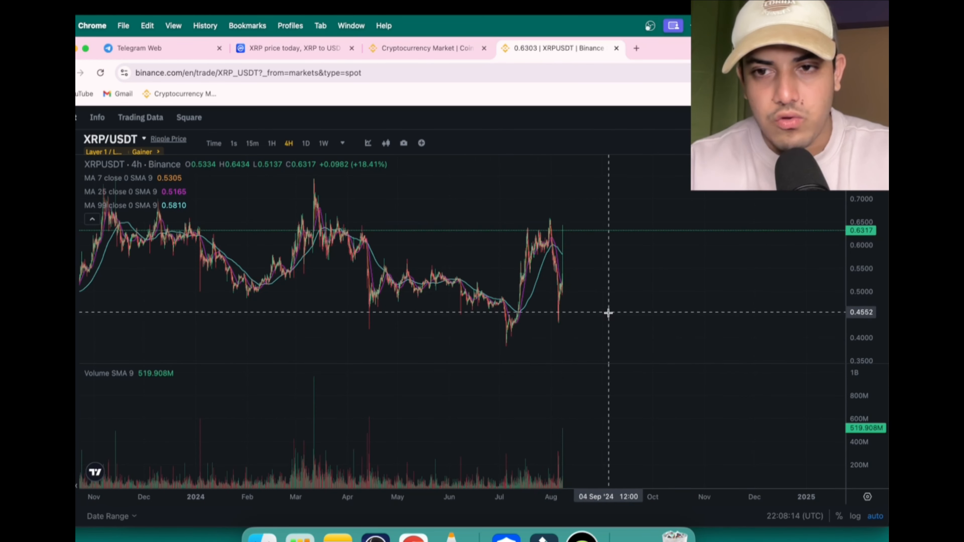
pyautogui.moveTo(154, 223)
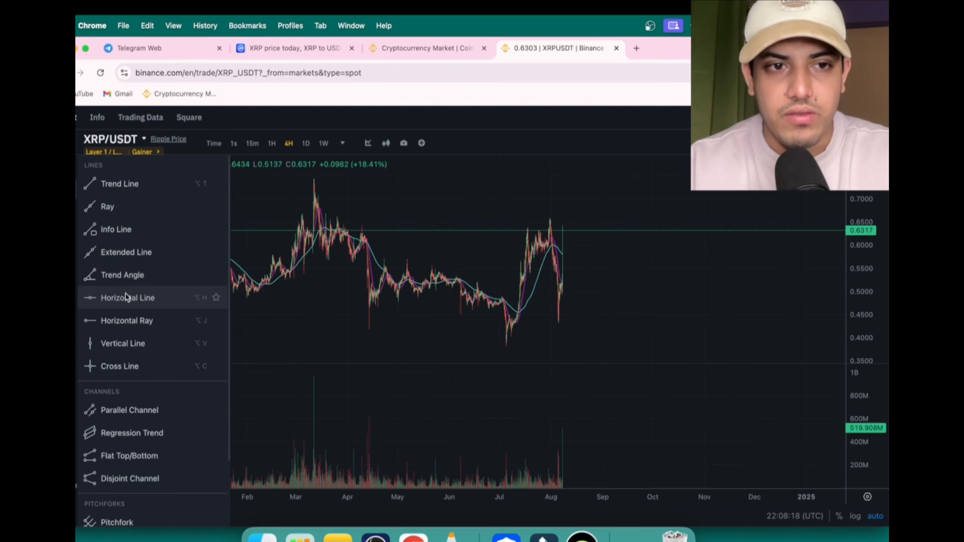
# Choose the Horizontal Line tool to mark support near 0.4417.
pyautogui.click(127, 298)
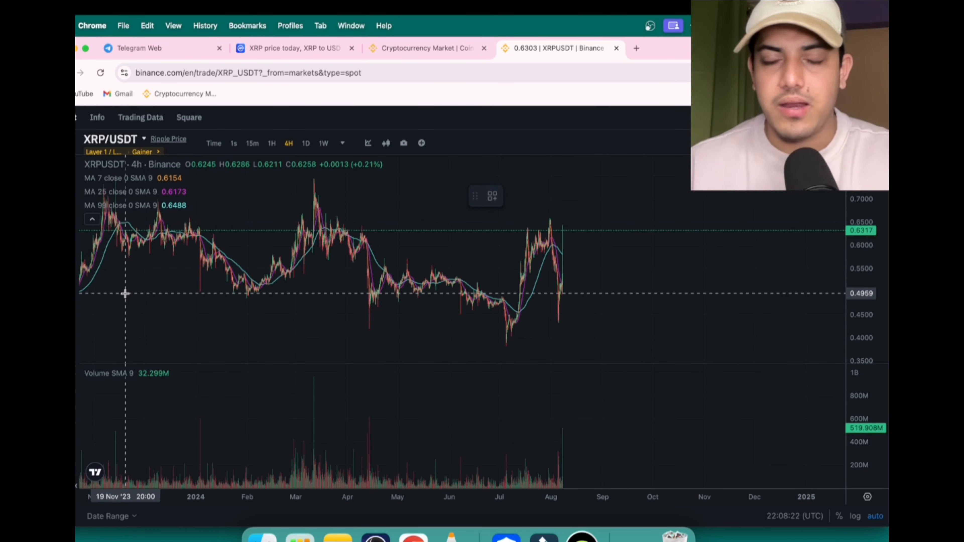
pyautogui.moveTo(326, 314)
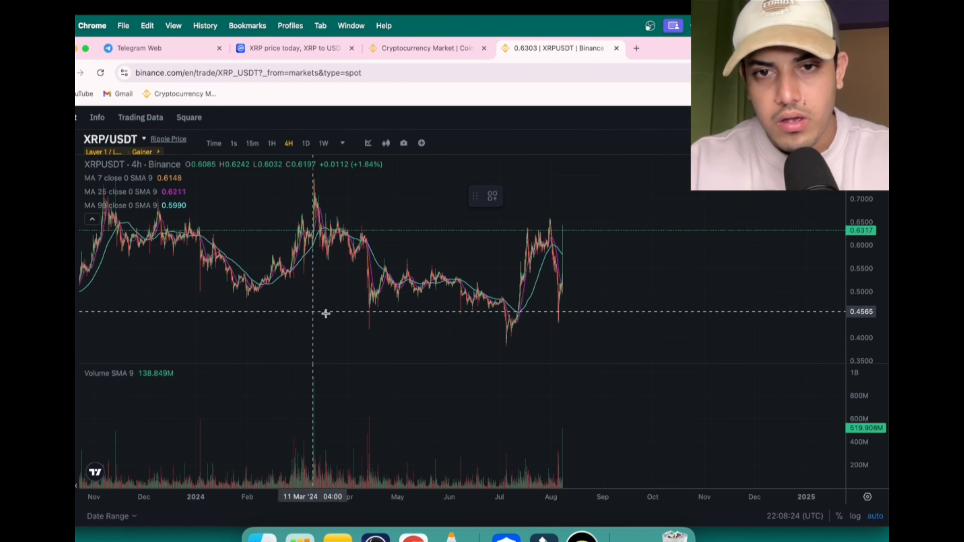
pyautogui.moveTo(480, 313)
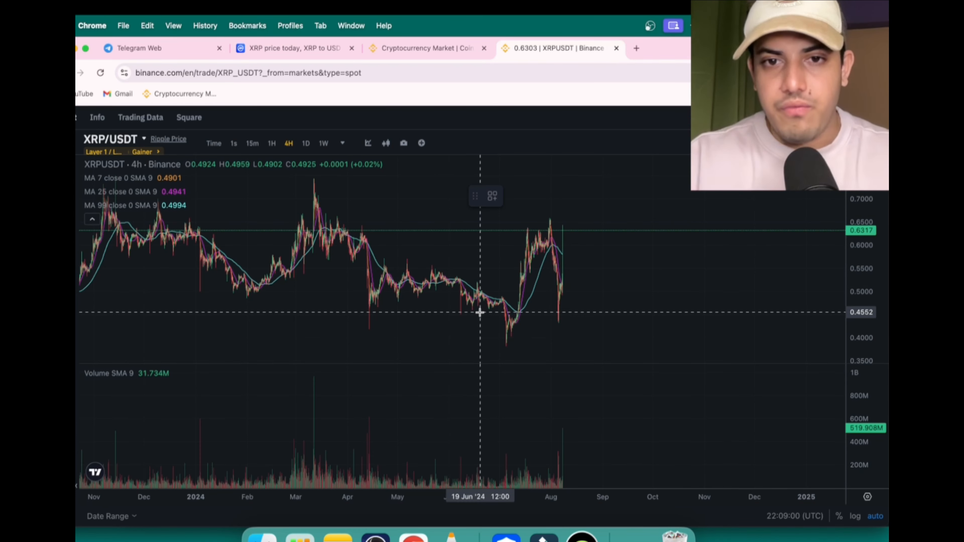
pyautogui.moveTo(542, 317)
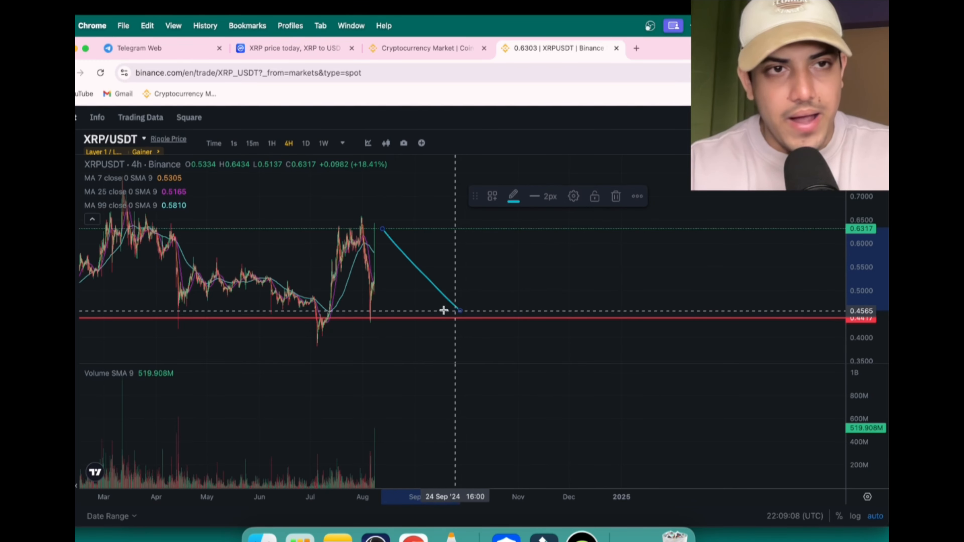
pyautogui.moveTo(495, 305)
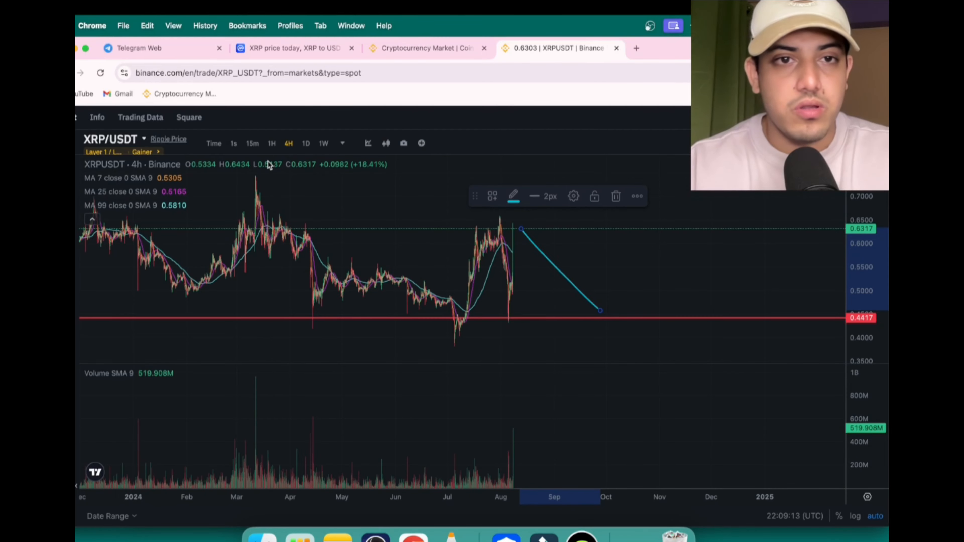
# Show the XRP/USDT chart with the $0.4417 support line in daily candles.
pyautogui.click(306, 143)
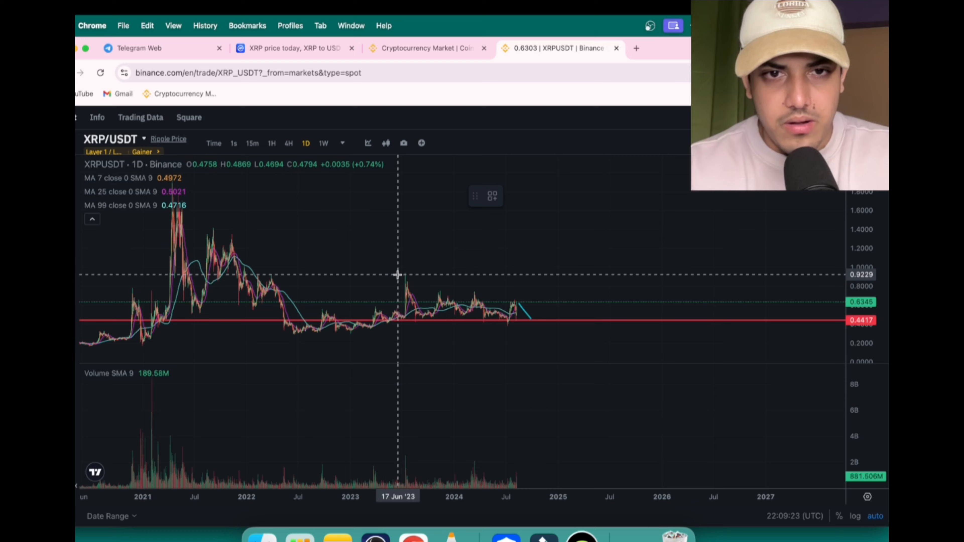
pyautogui.moveTo(130, 236)
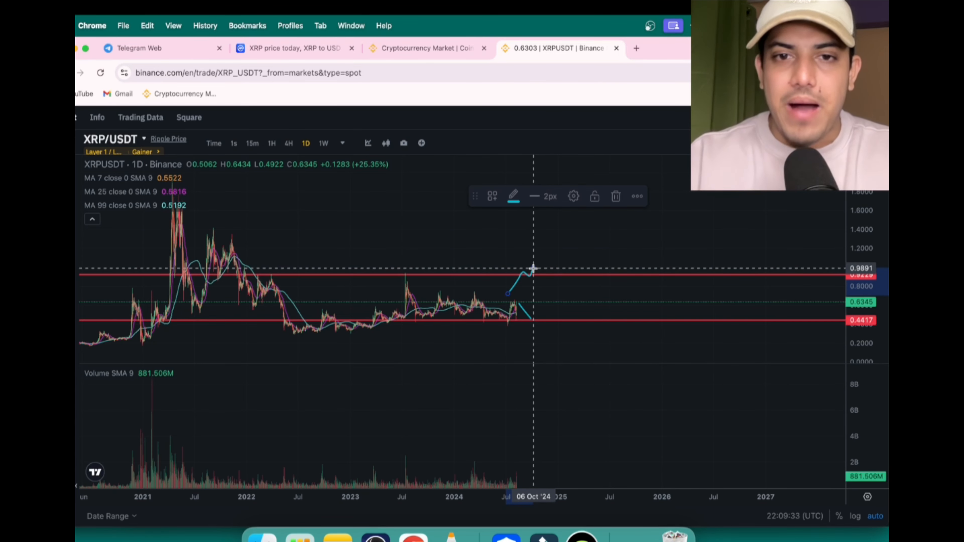
pyautogui.moveTo(532, 268)
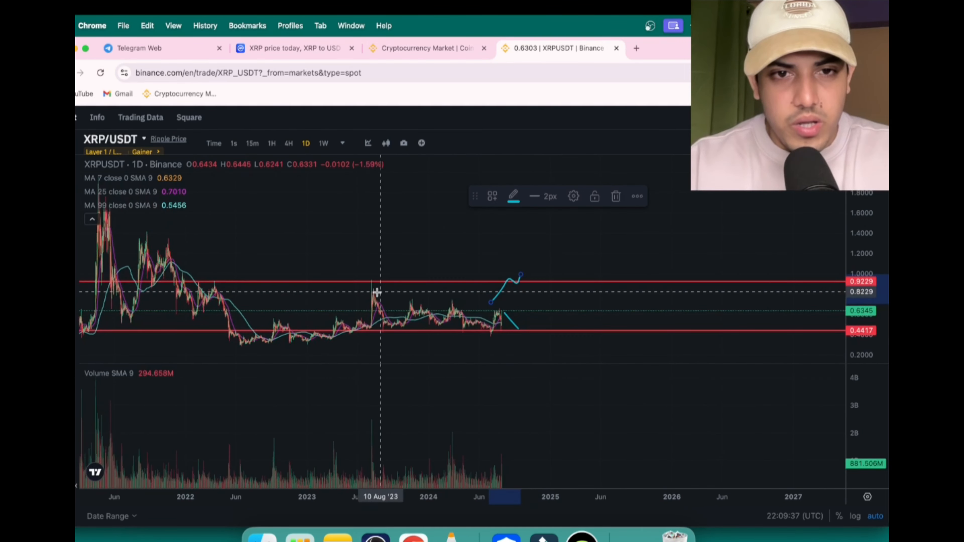
pyautogui.moveTo(375, 295)
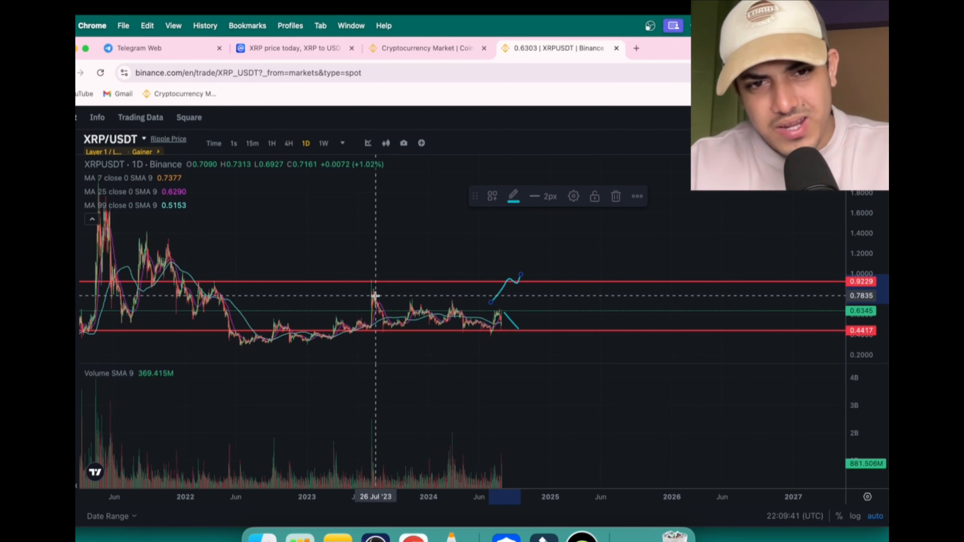
pyautogui.moveTo(403, 326)
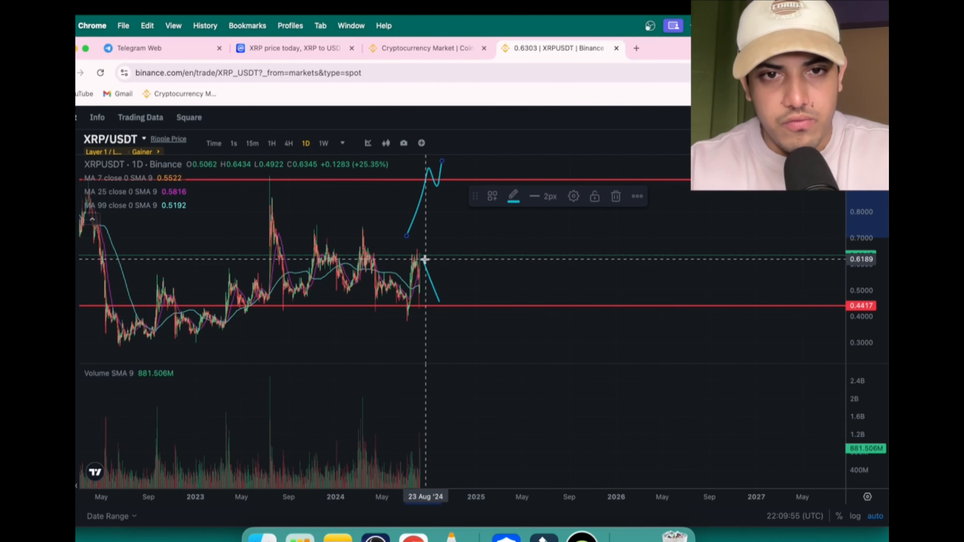
pyautogui.moveTo(452, 300)
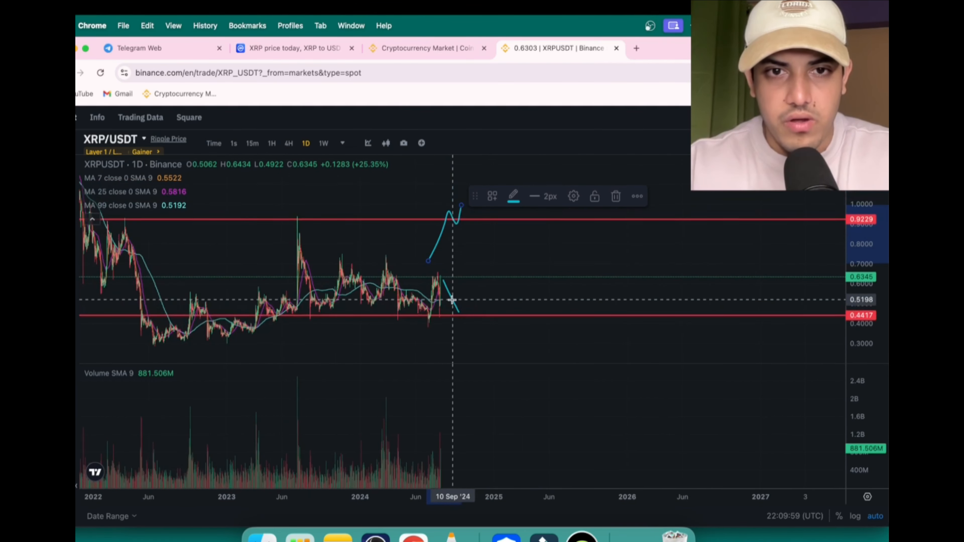
pyautogui.moveTo(462, 211)
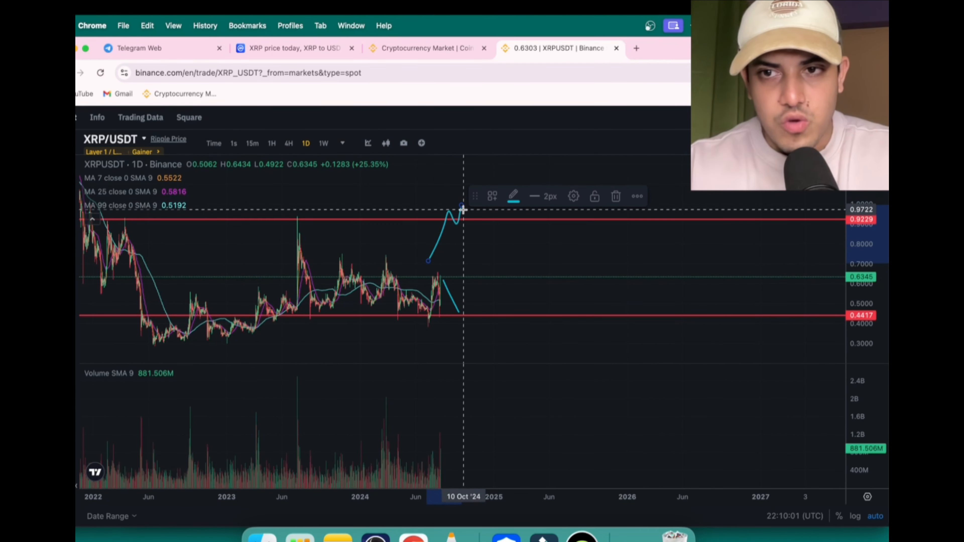
pyautogui.moveTo(405, 281)
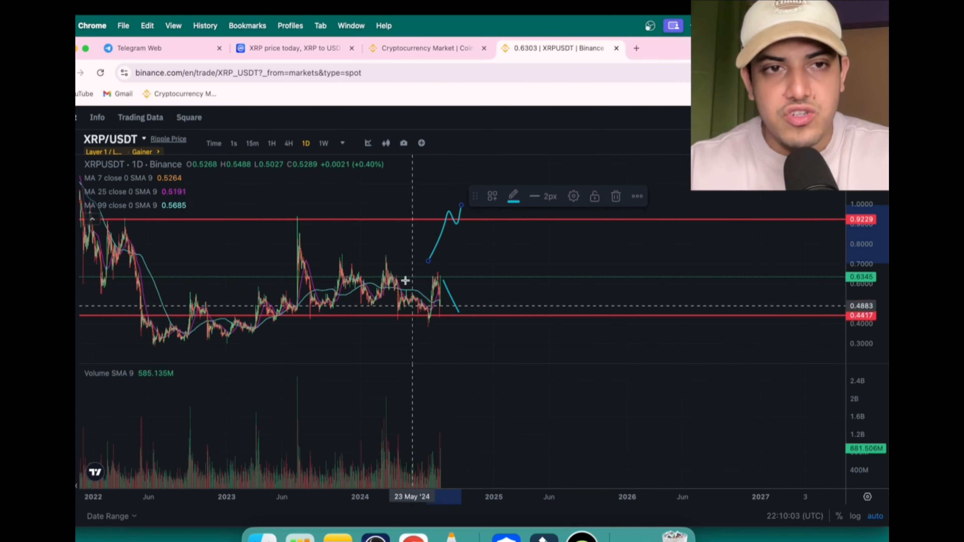
pyautogui.moveTo(426, 241)
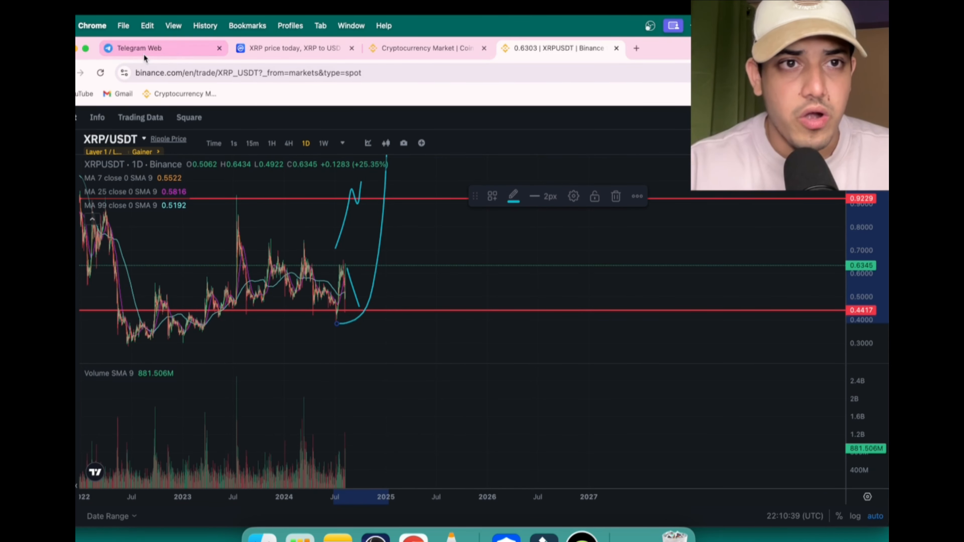
# Search the Telegram VIP channel for 'xrp' buy signal, then return to the marked XRP/USDT chart.
pyautogui.click(139, 48)
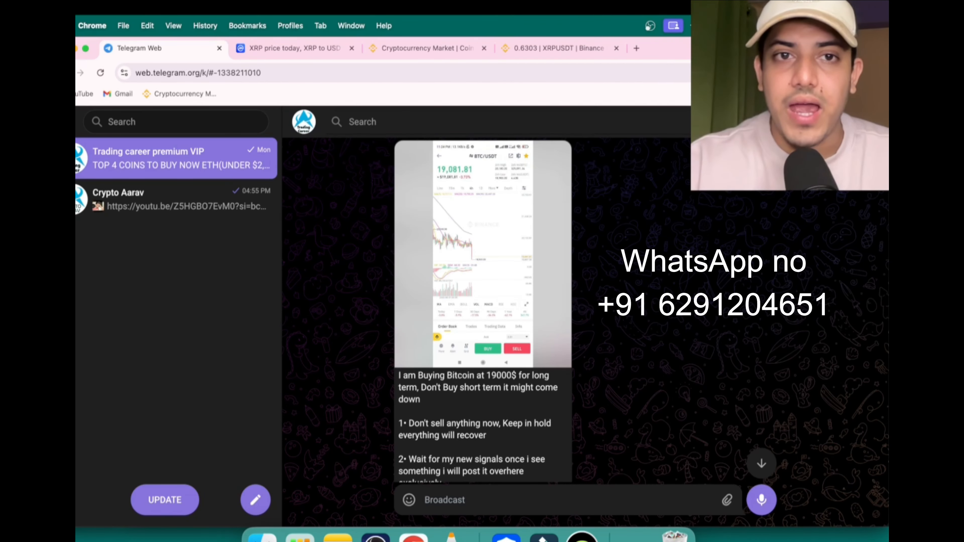
pyautogui.write('xrp')
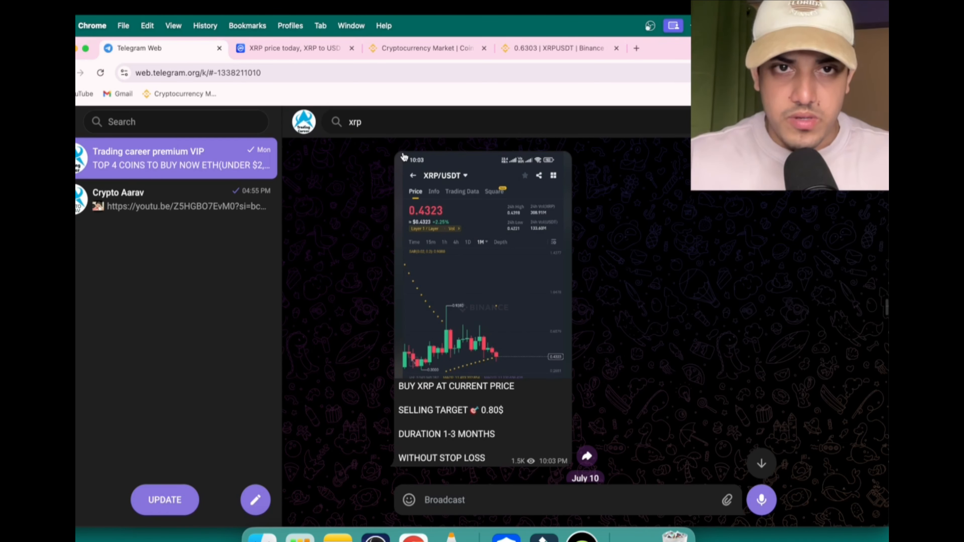
pyautogui.click(556, 48)
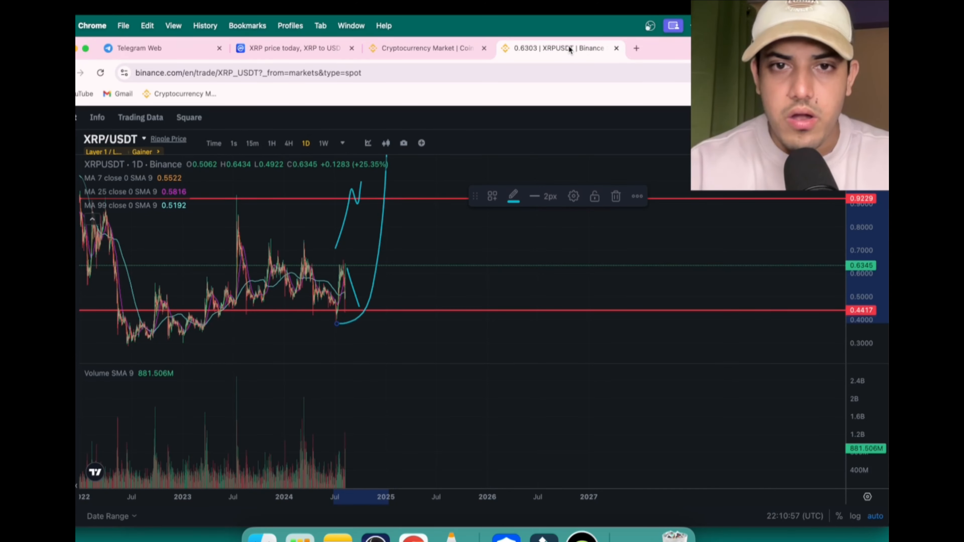